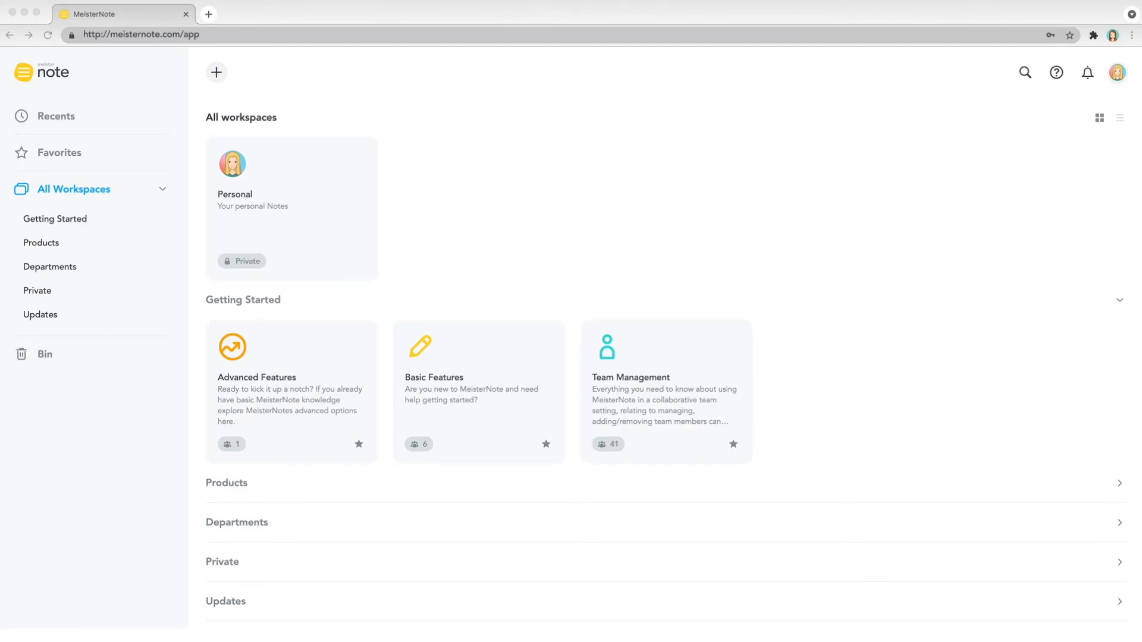
pyautogui.moveTo(980, 464)
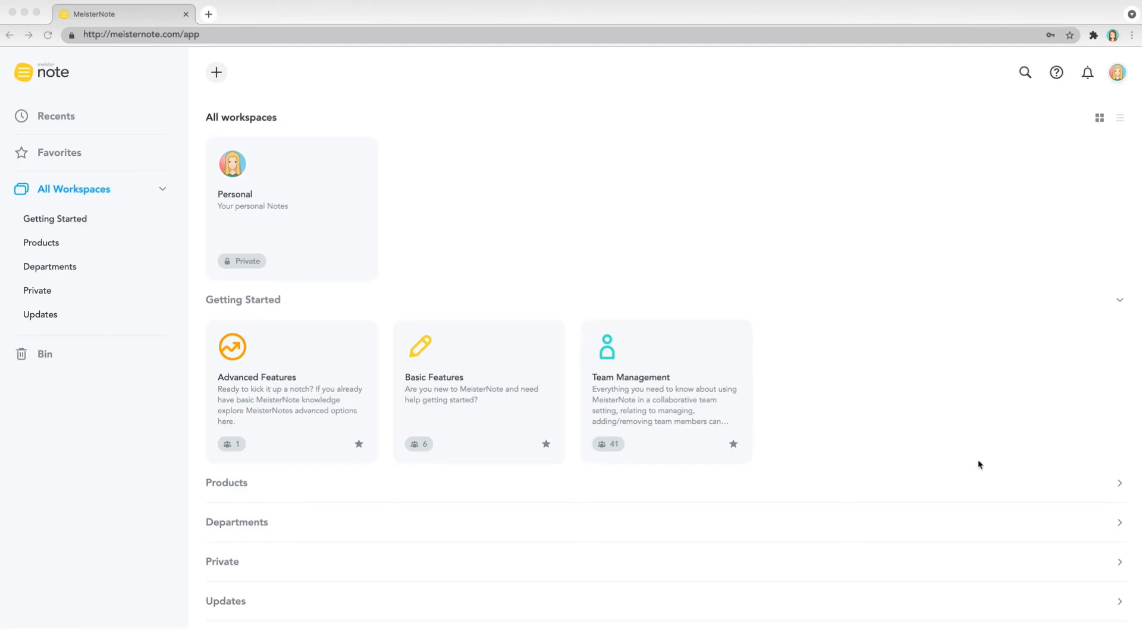
pyautogui.moveTo(971, 466)
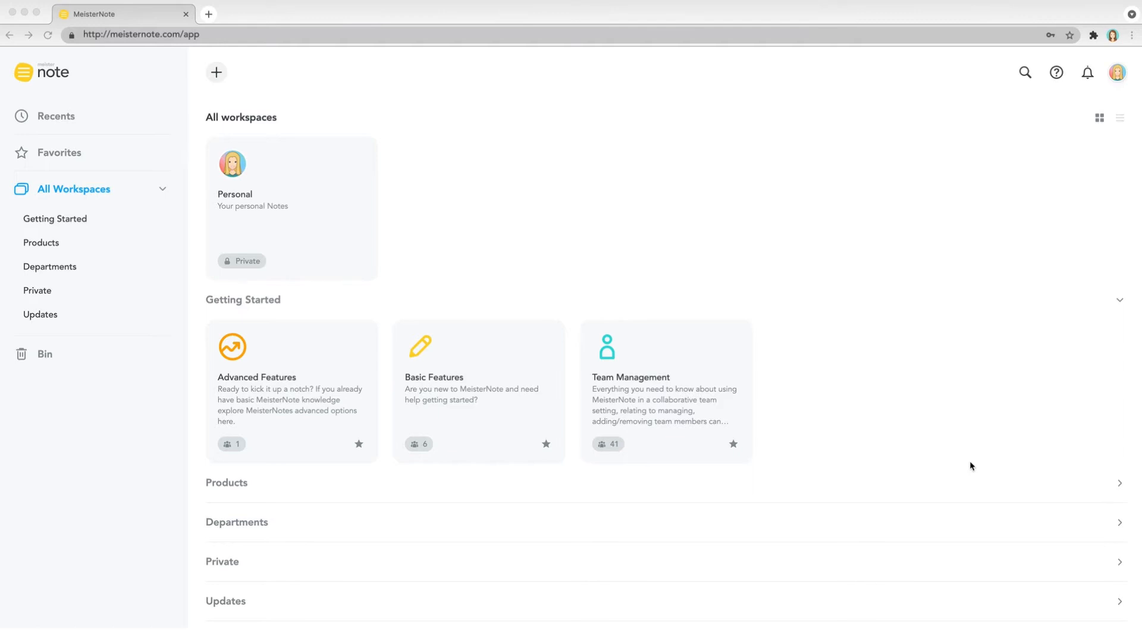
pyautogui.moveTo(445, 470)
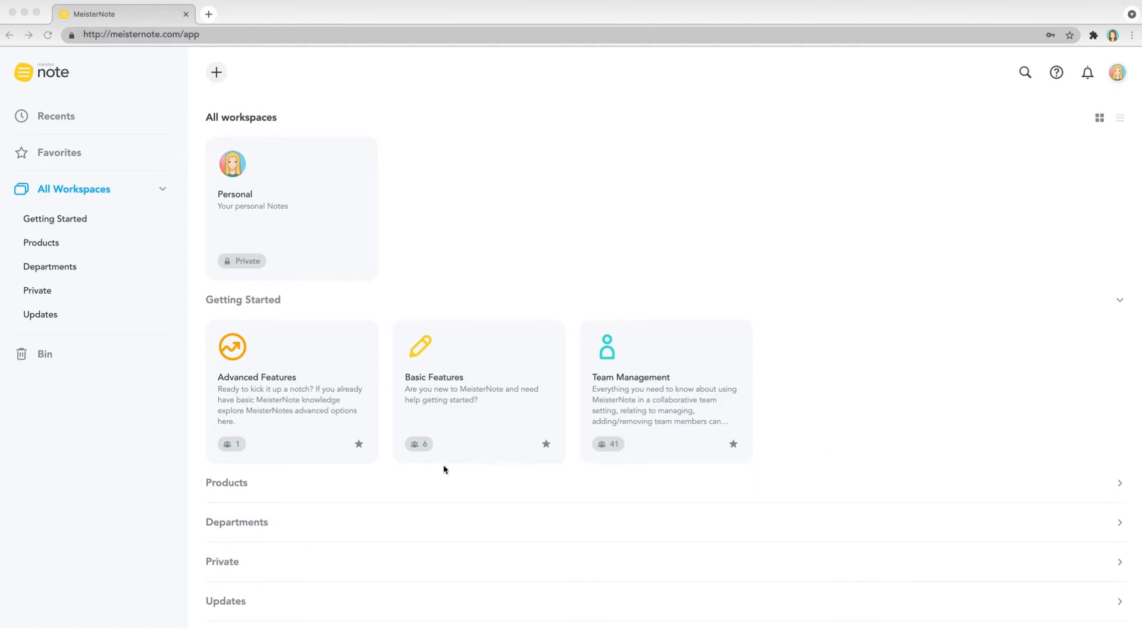
pyautogui.moveTo(363, 475)
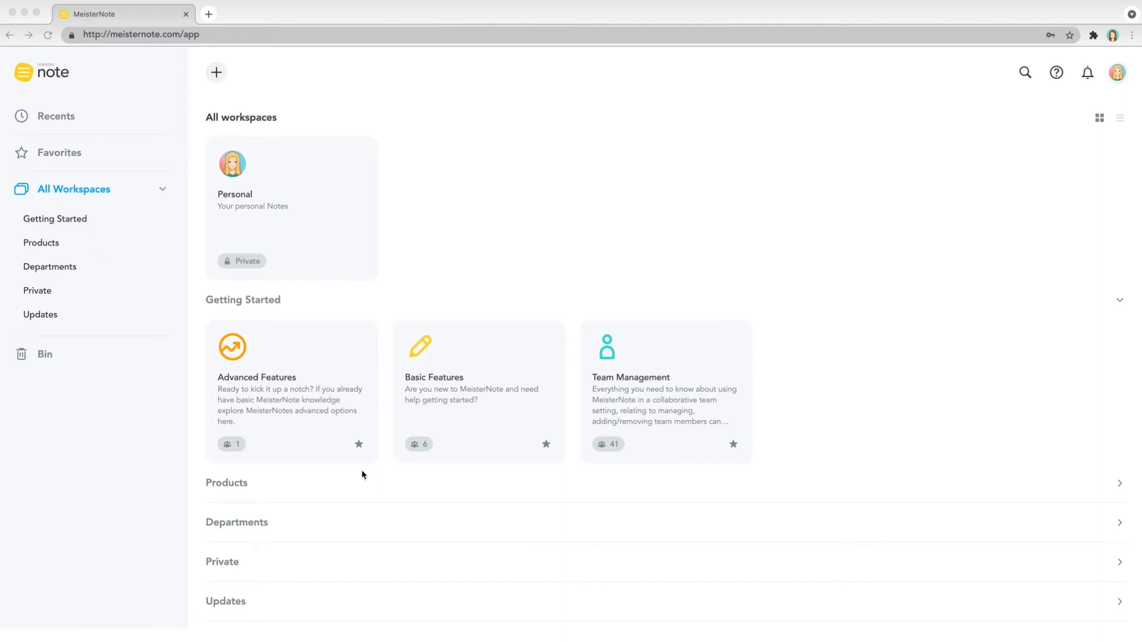
pyautogui.moveTo(328, 377)
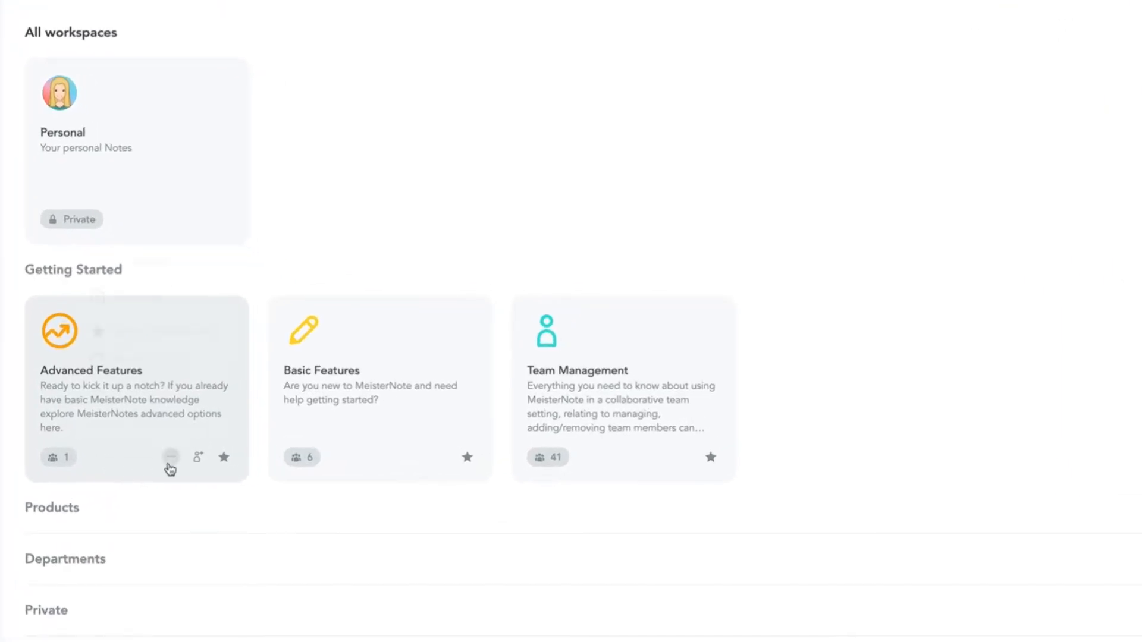
# Step: Create a blank note in the Advanced Features workspace titled 'My First Note!'
pyautogui.click(169, 458)
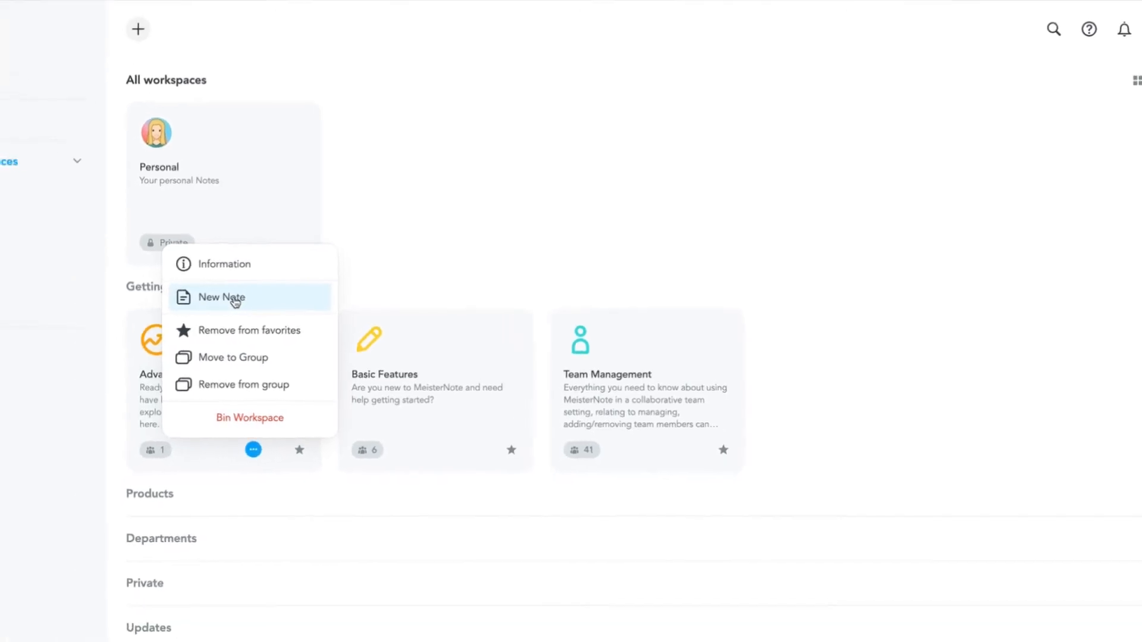
pyautogui.click(220, 297)
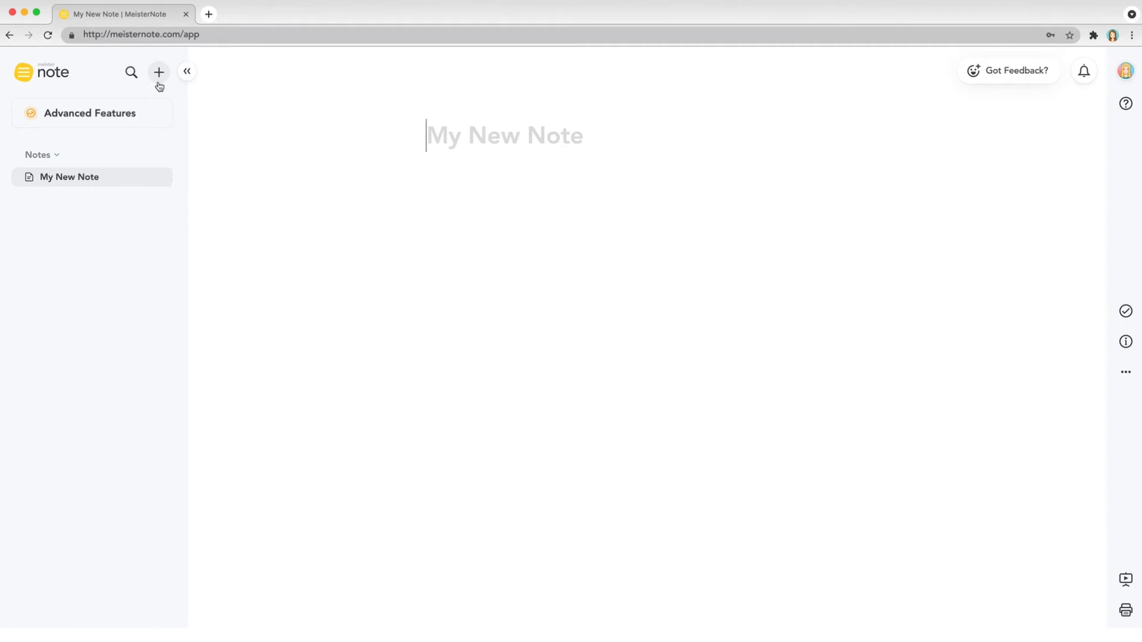
pyautogui.click(155, 115)
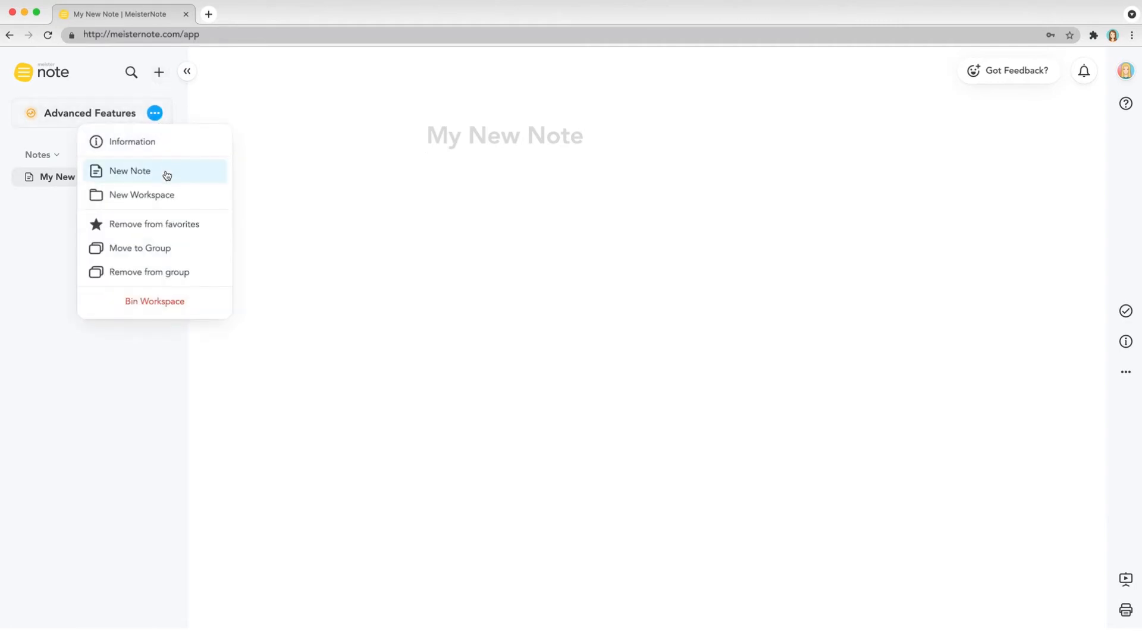
pyautogui.moveTo(274, 191)
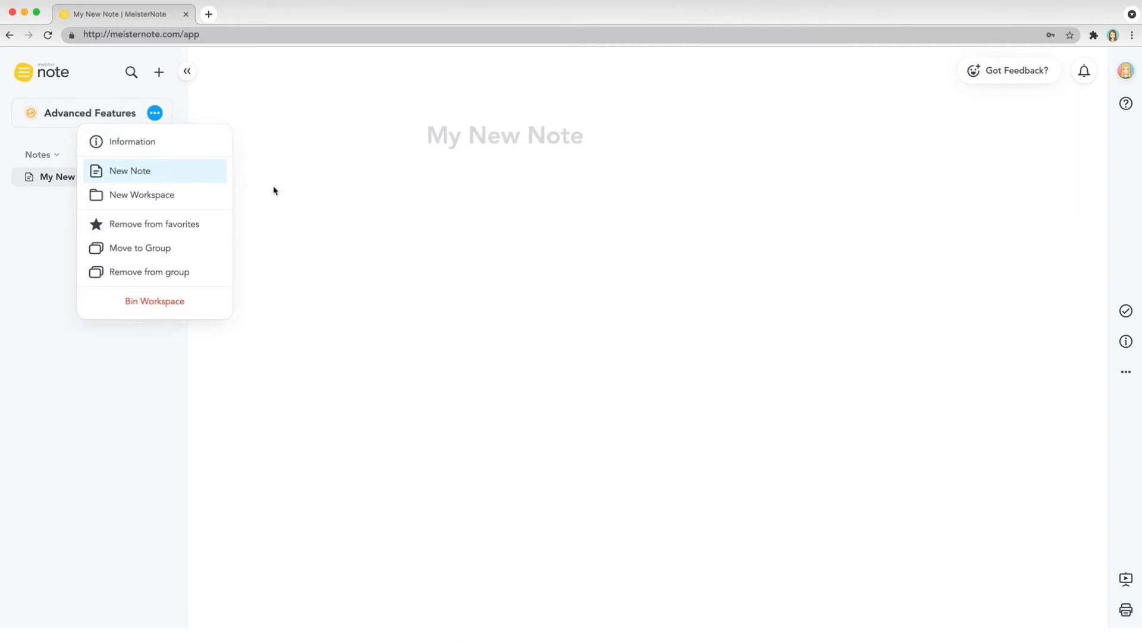
pyautogui.click(131, 171)
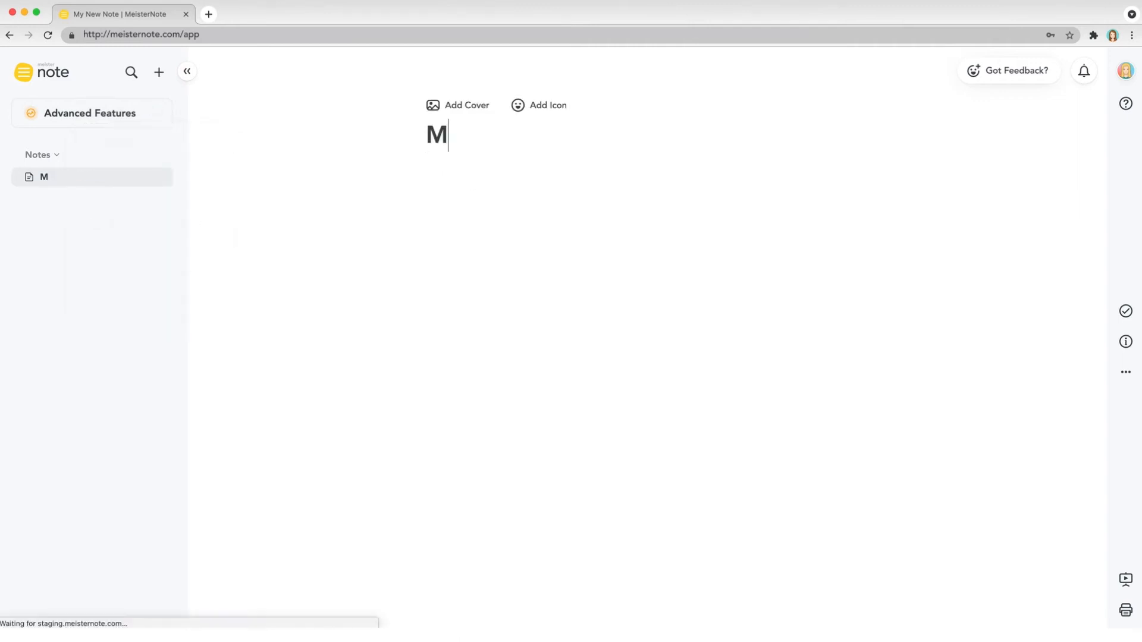
pyautogui.write('y First Note')
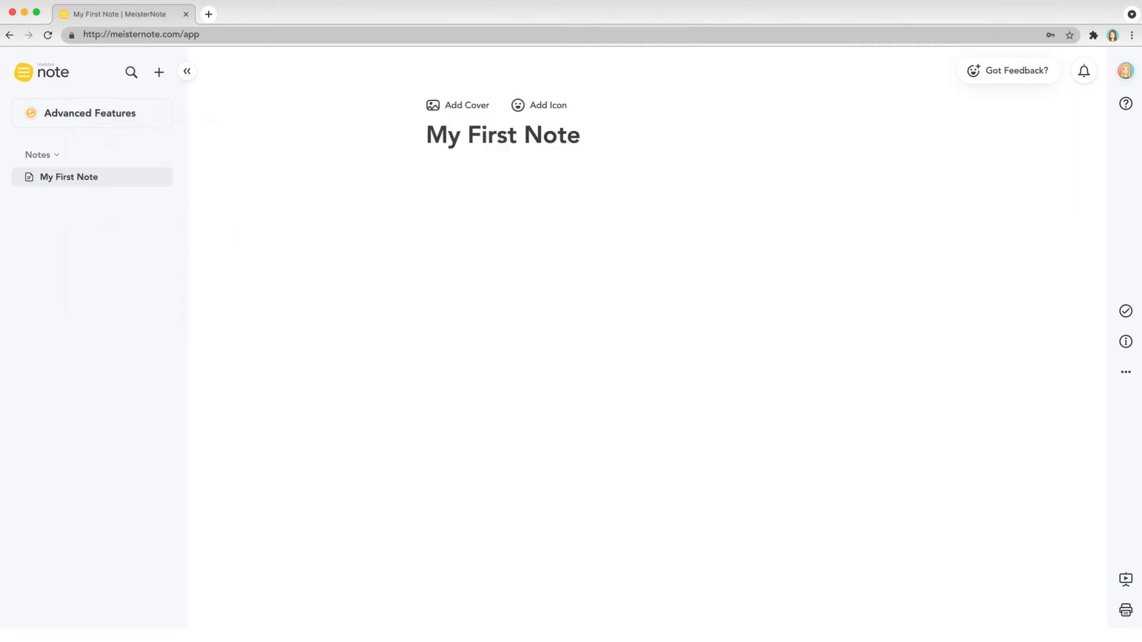
pyautogui.write('!')
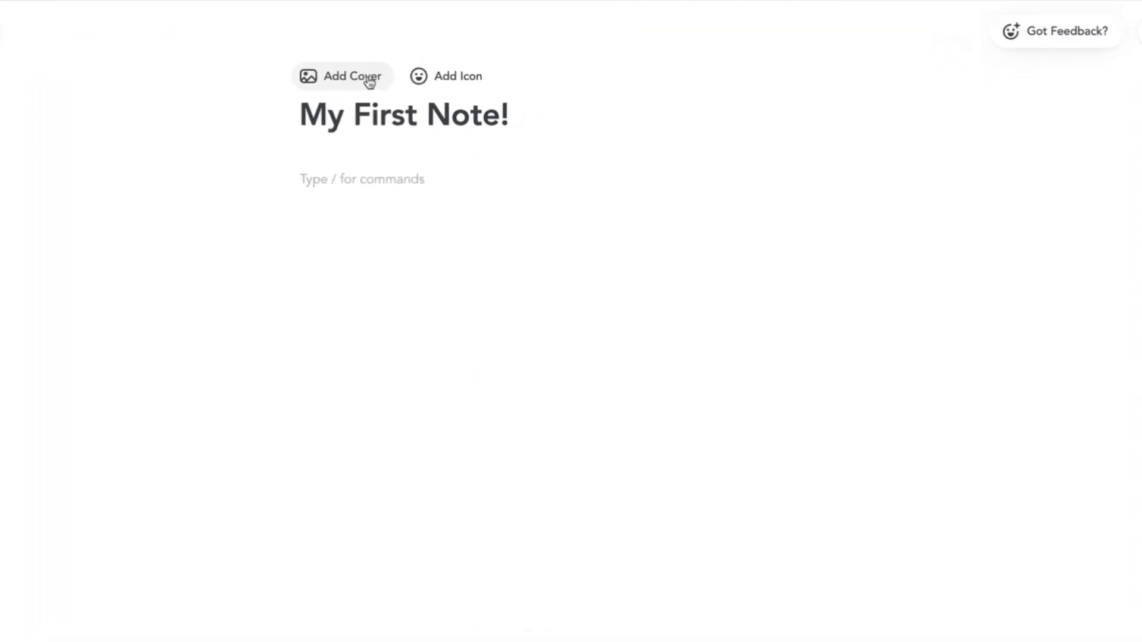
# Step: Give the note a lake-at-sunset cover image and a yellow pencil icon
pyautogui.click(342, 76)
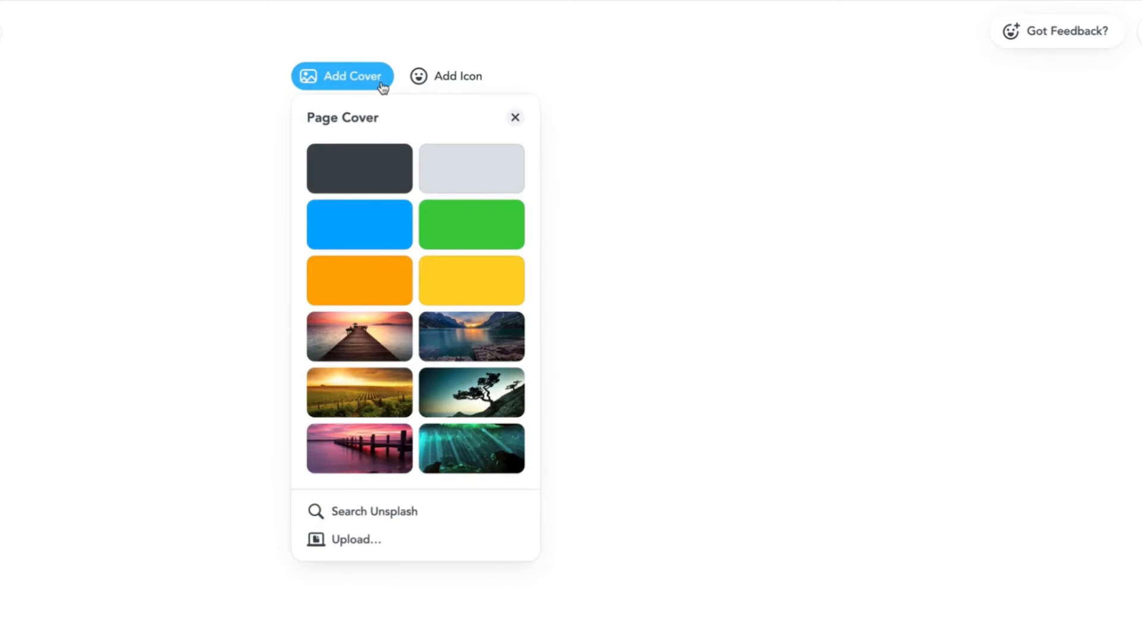
pyautogui.moveTo(447, 338)
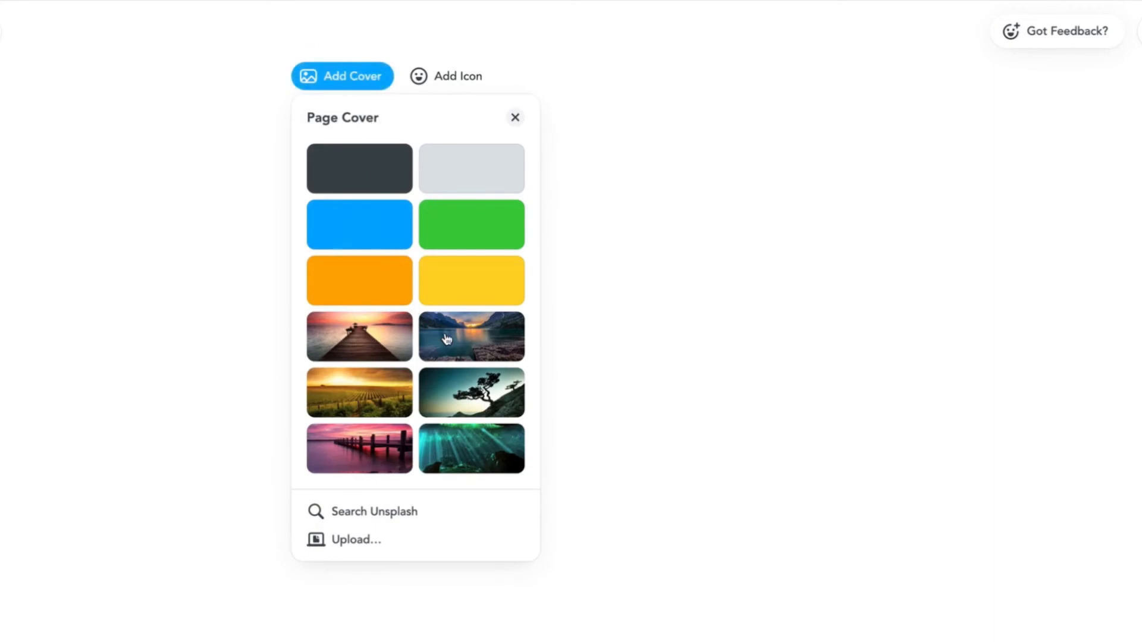
pyautogui.click(471, 337)
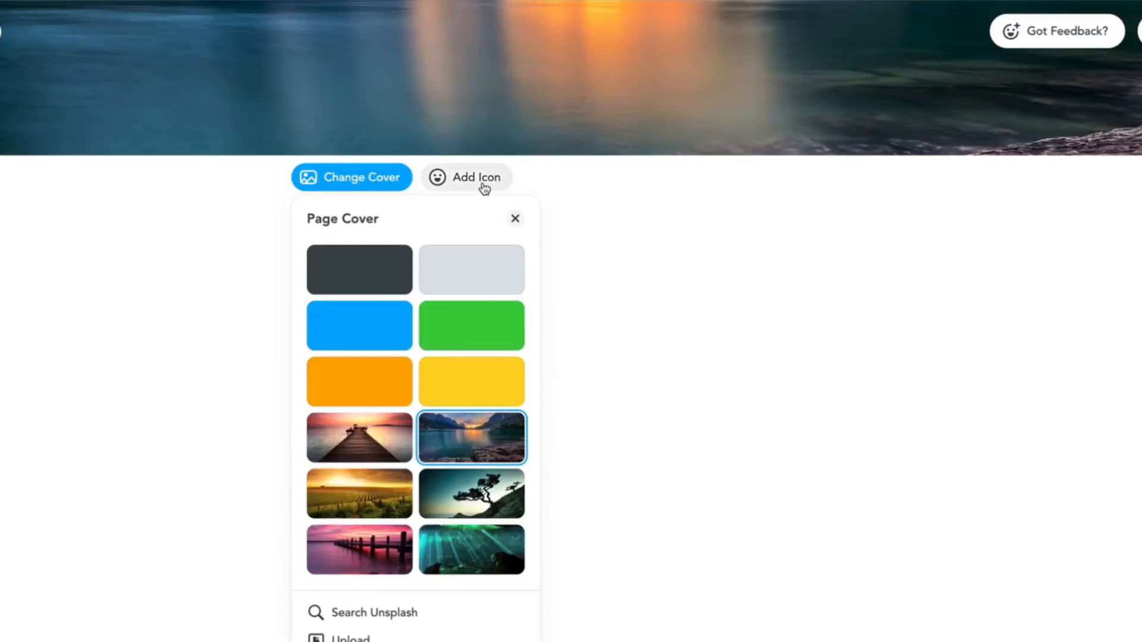
pyautogui.click(466, 177)
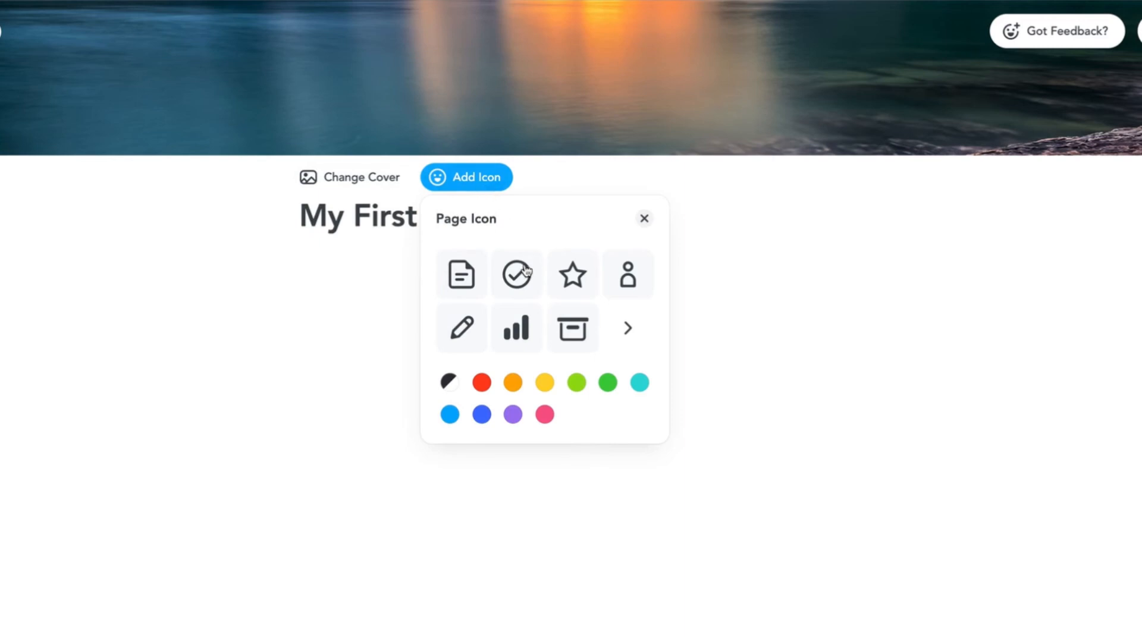
pyautogui.click(461, 327)
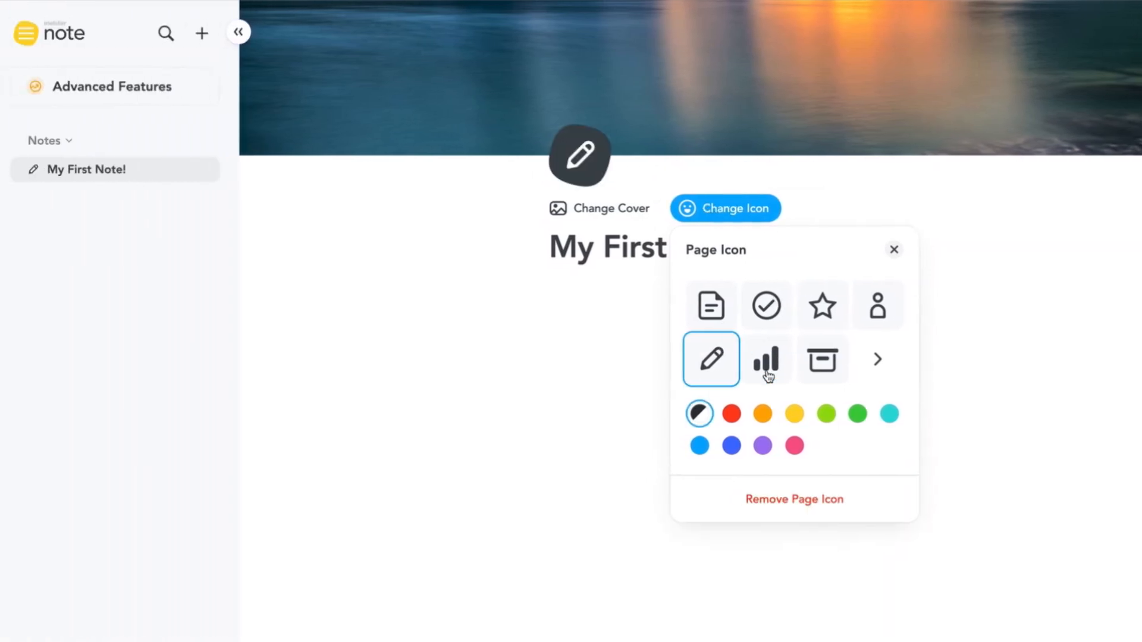
pyautogui.click(795, 414)
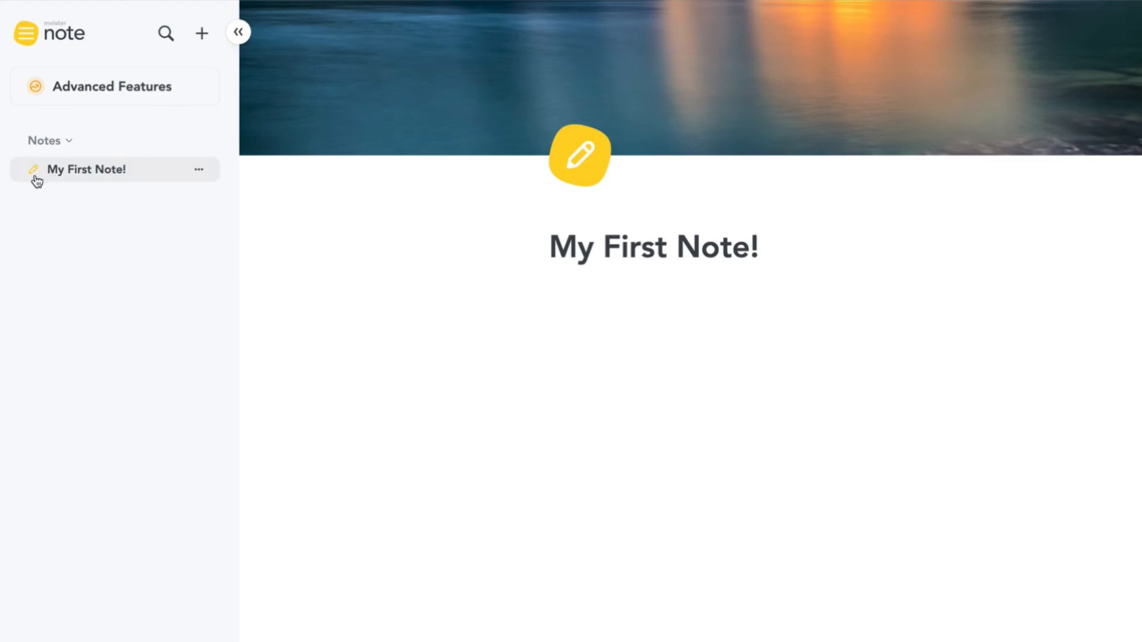
pyautogui.moveTo(218, 178)
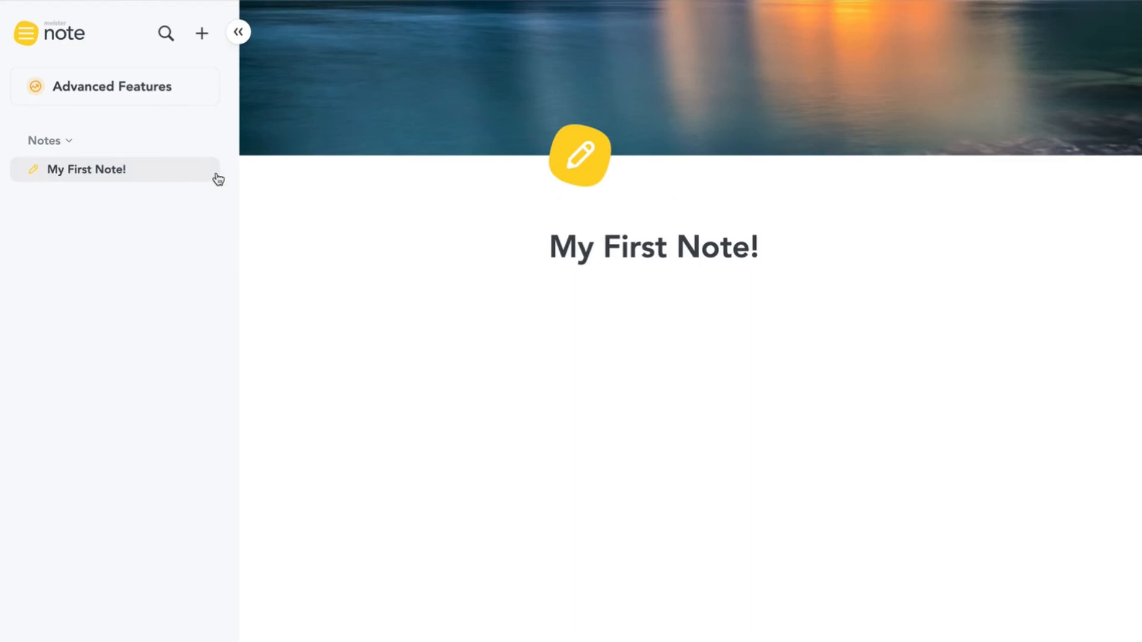
# Step: Create a blank 'Sub note' nested under My First Note! from its sidebar menu
pyautogui.click(235, 188)
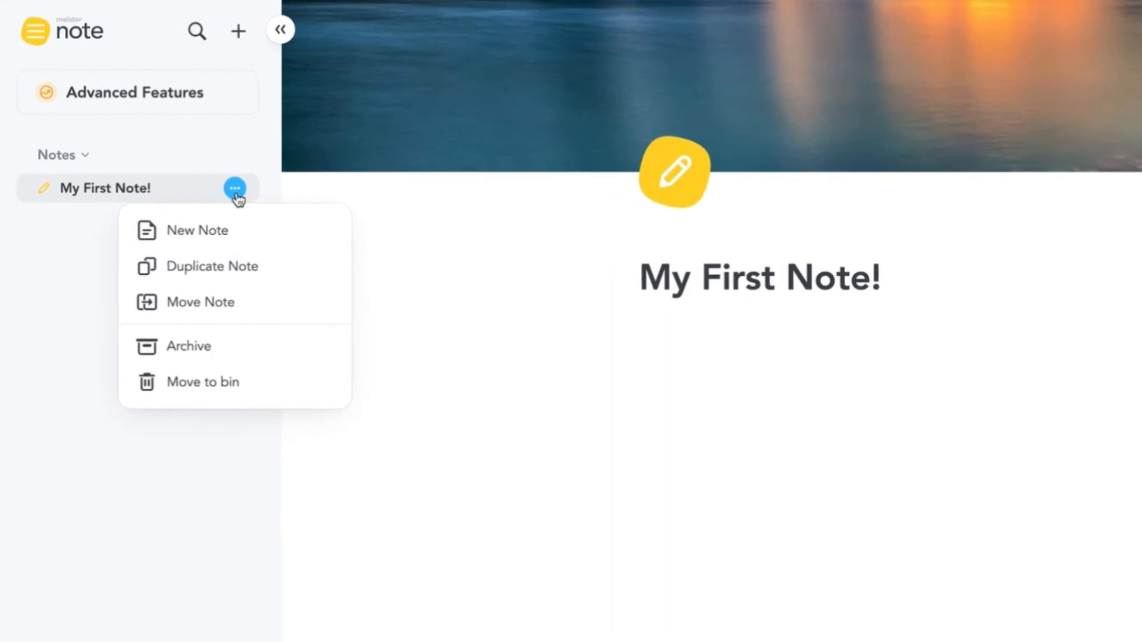
pyautogui.moveTo(234, 302)
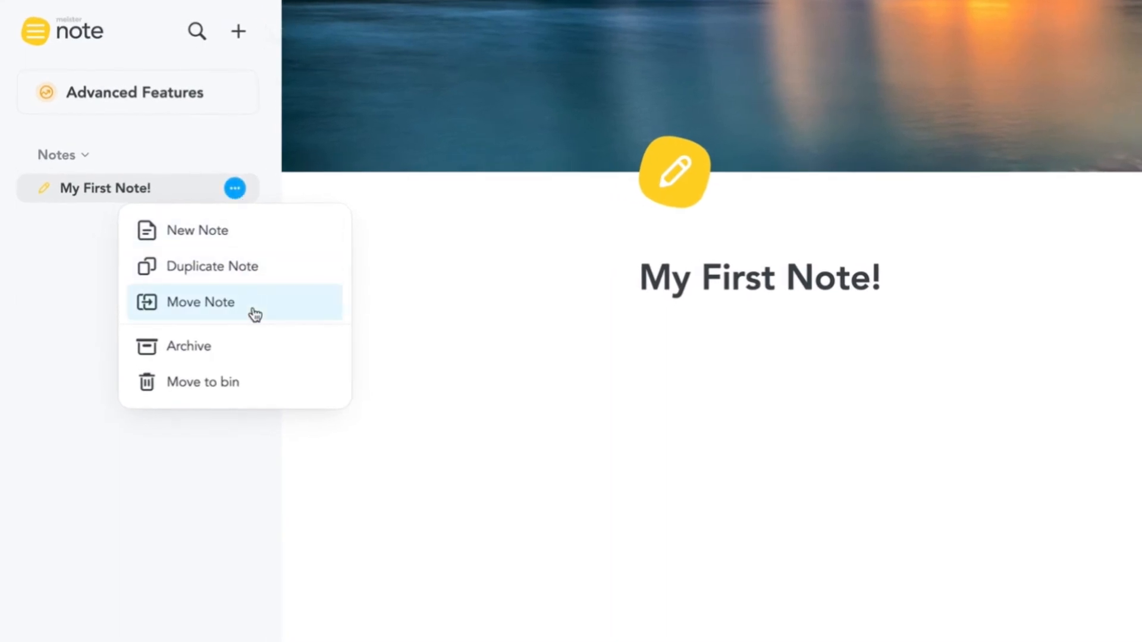
pyautogui.moveTo(259, 264)
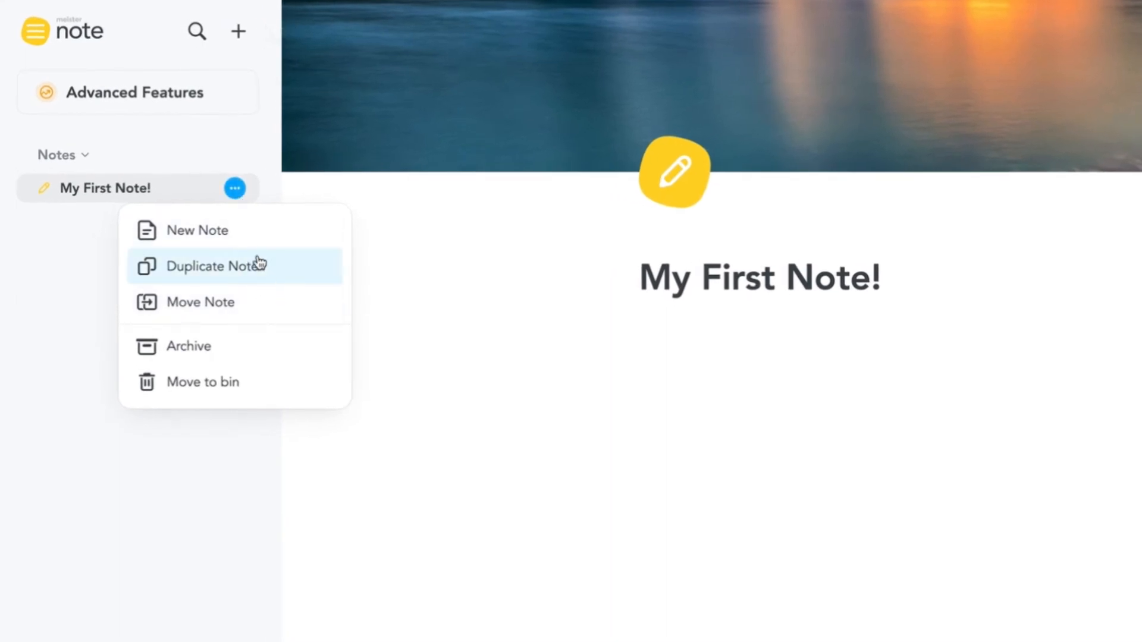
pyautogui.moveTo(253, 382)
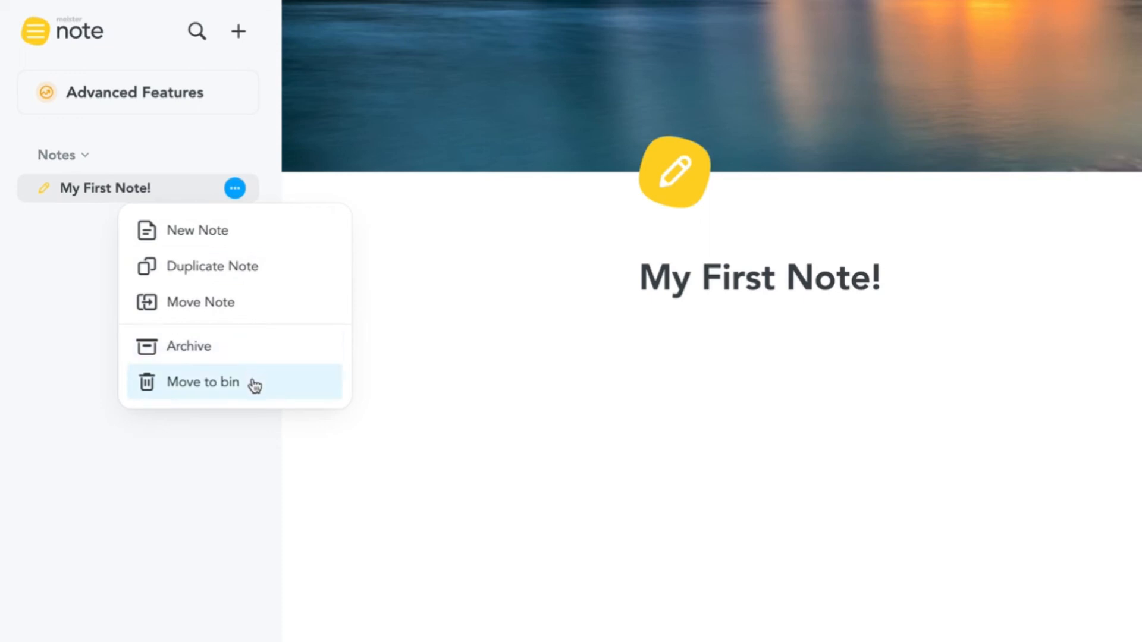
pyautogui.moveTo(240, 302)
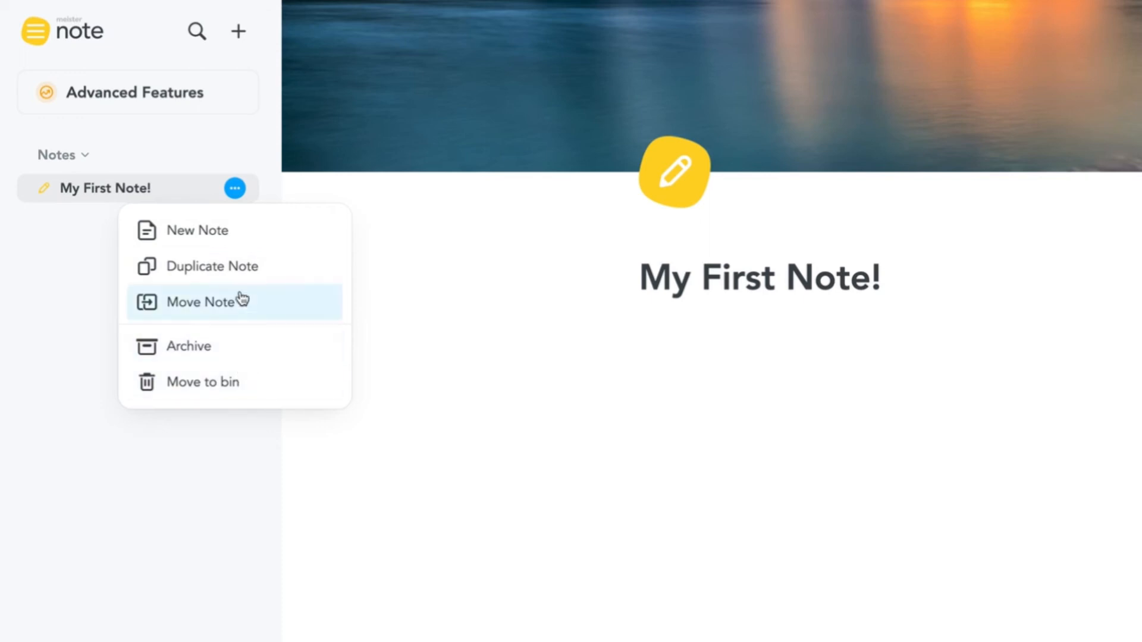
pyautogui.click(197, 230)
pyautogui.write('Sub note')
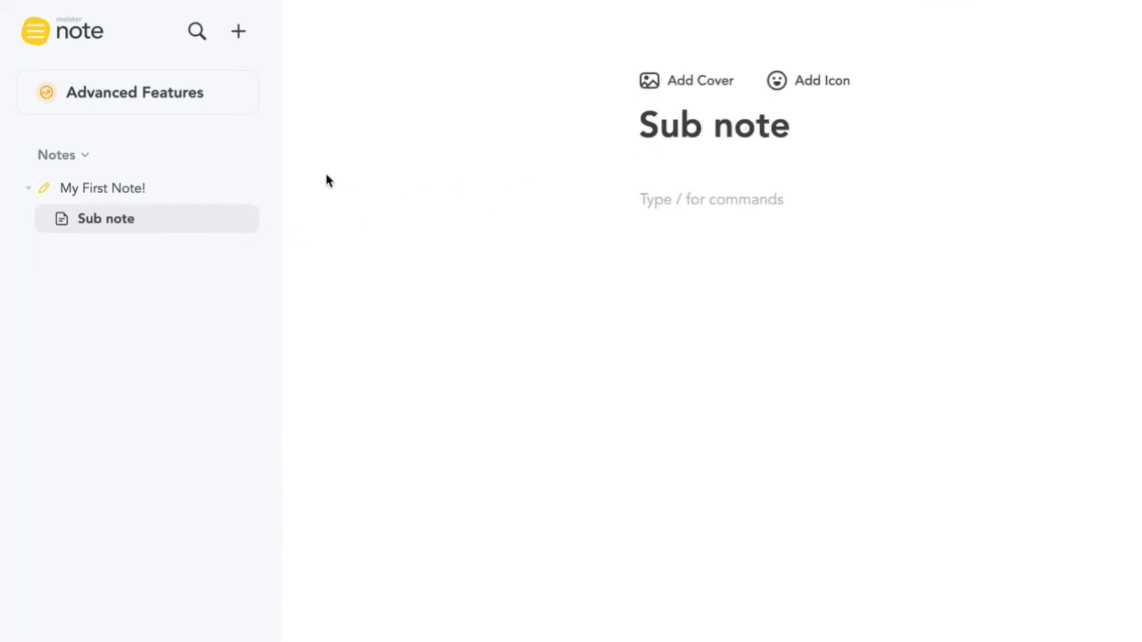
# Step: Restore 'Features for Project Documentation' from the Archive and open it
pyautogui.click(64, 155)
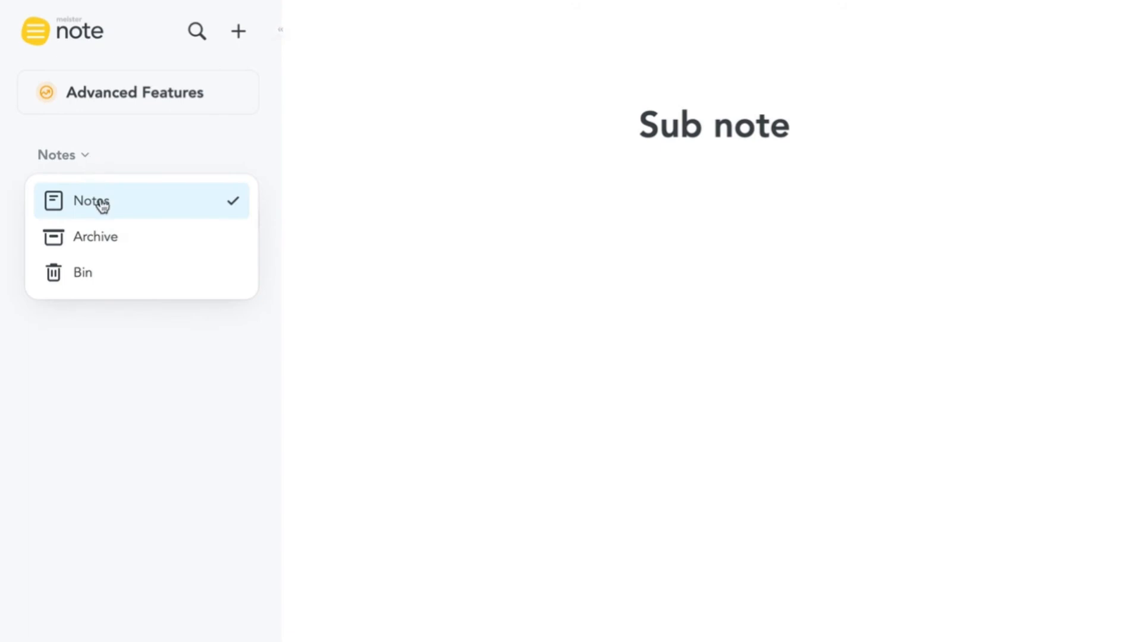
pyautogui.moveTo(119, 244)
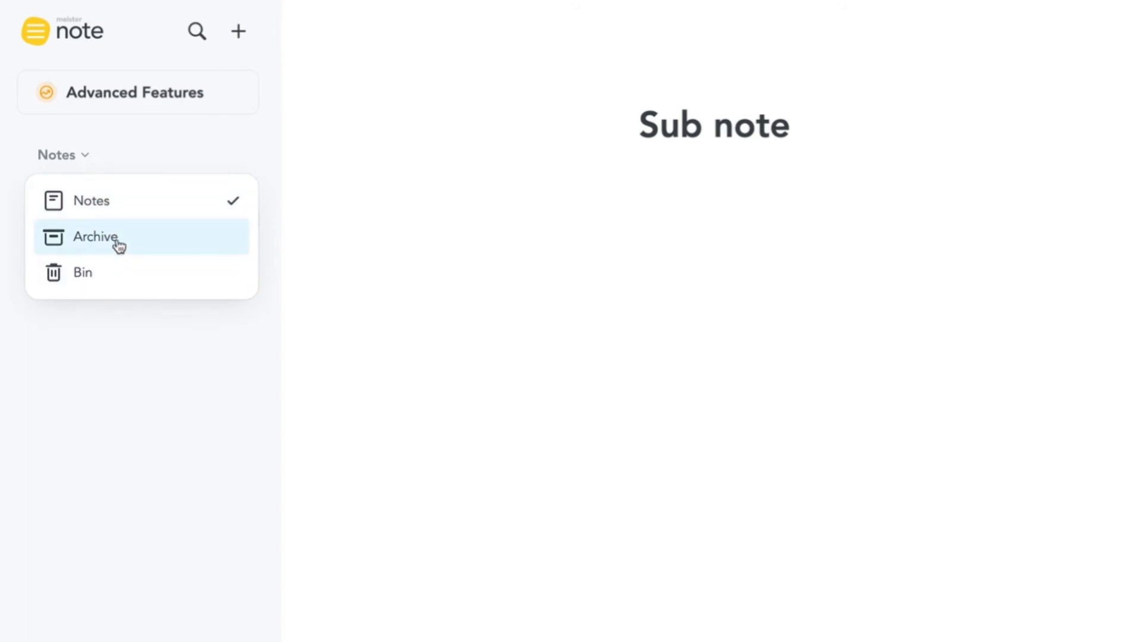
pyautogui.click(94, 236)
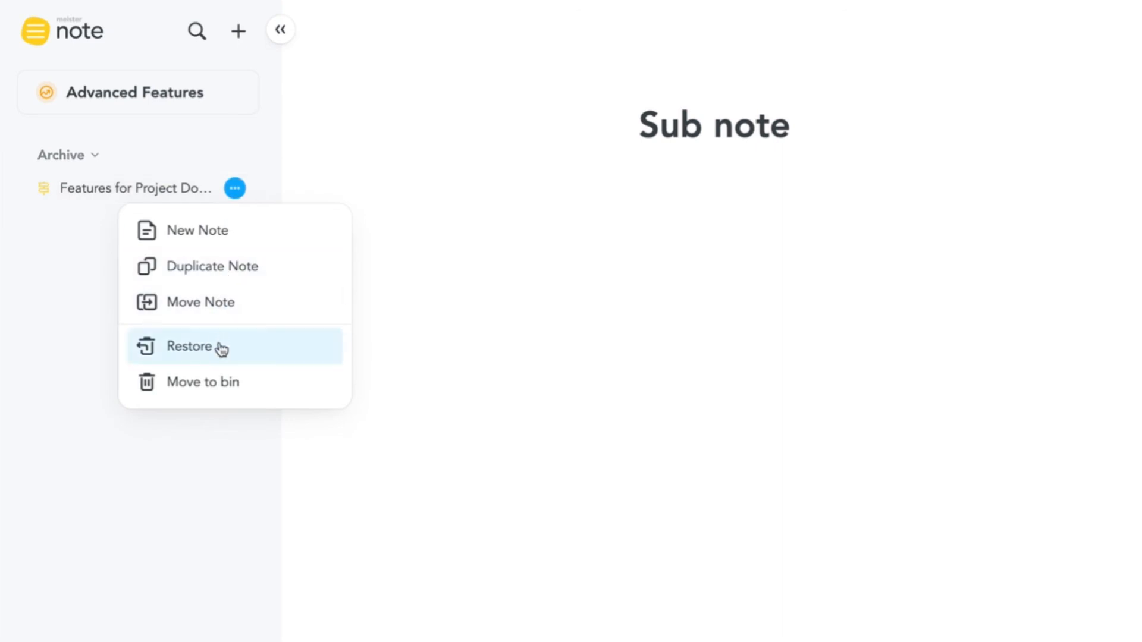
pyautogui.click(191, 346)
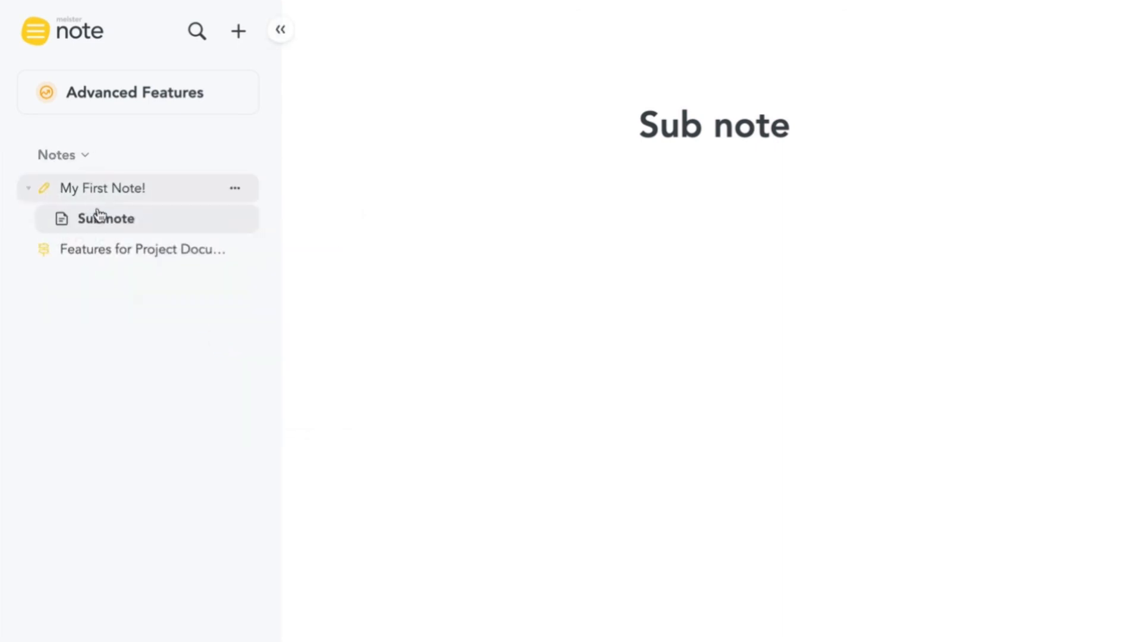
pyautogui.click(143, 249)
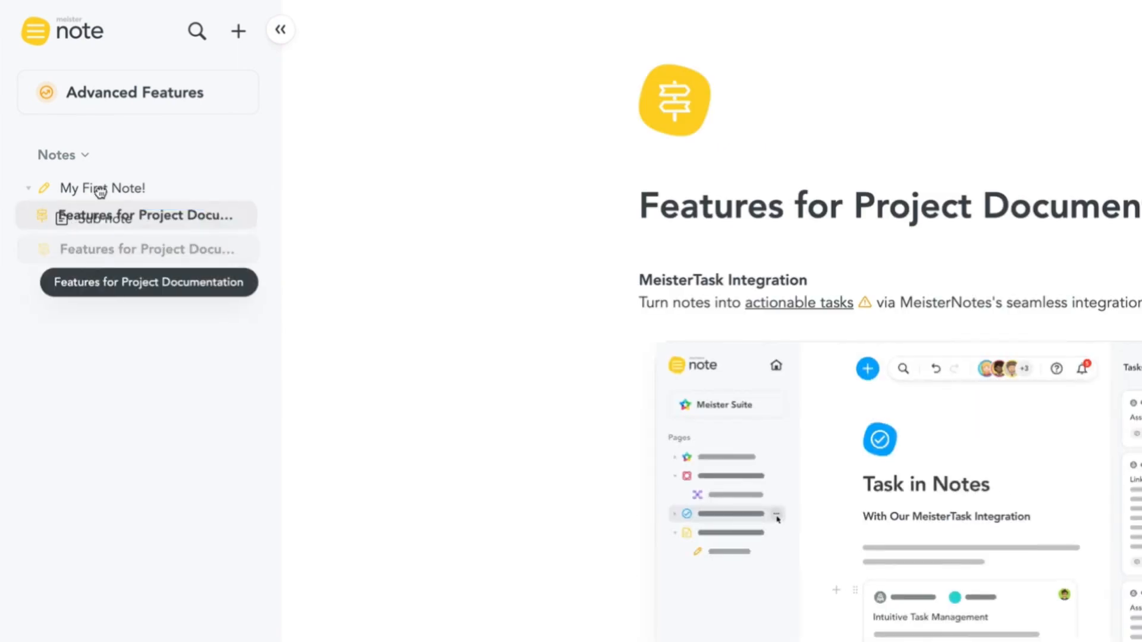